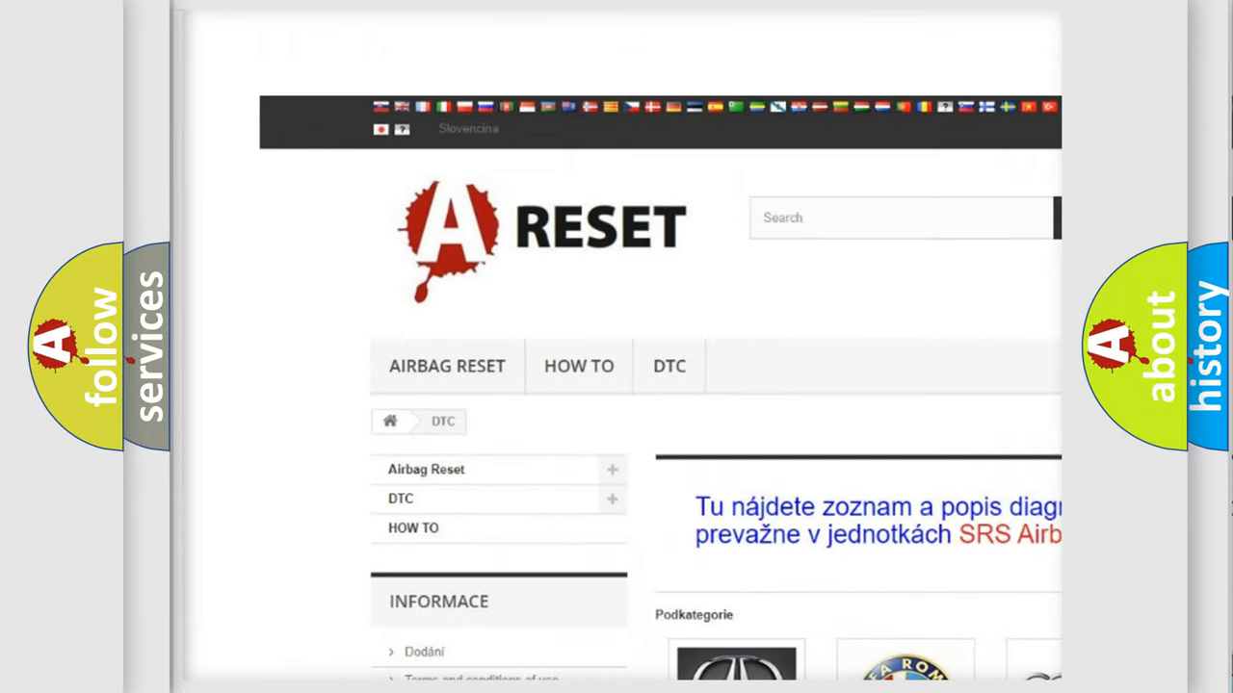
{"action": "scroll", "scroll_direction": "down", "scroll_amount": 3}
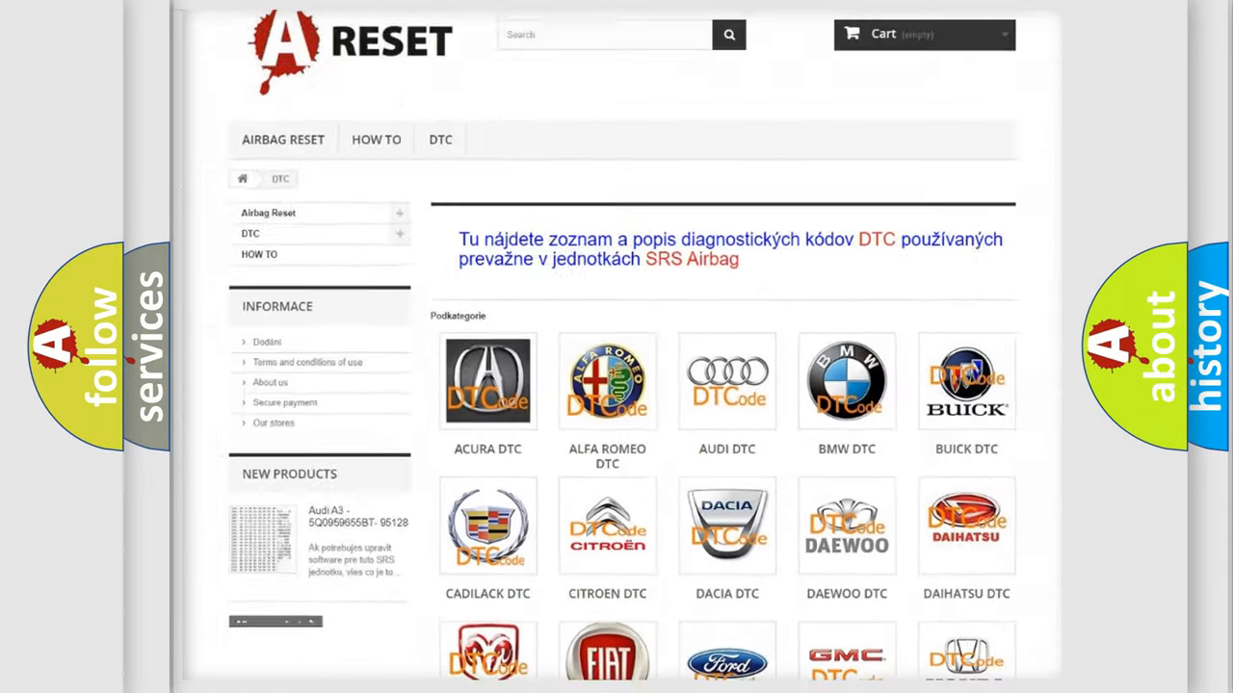
{"action": "scroll", "scroll_direction": "down", "scroll_amount": 3}
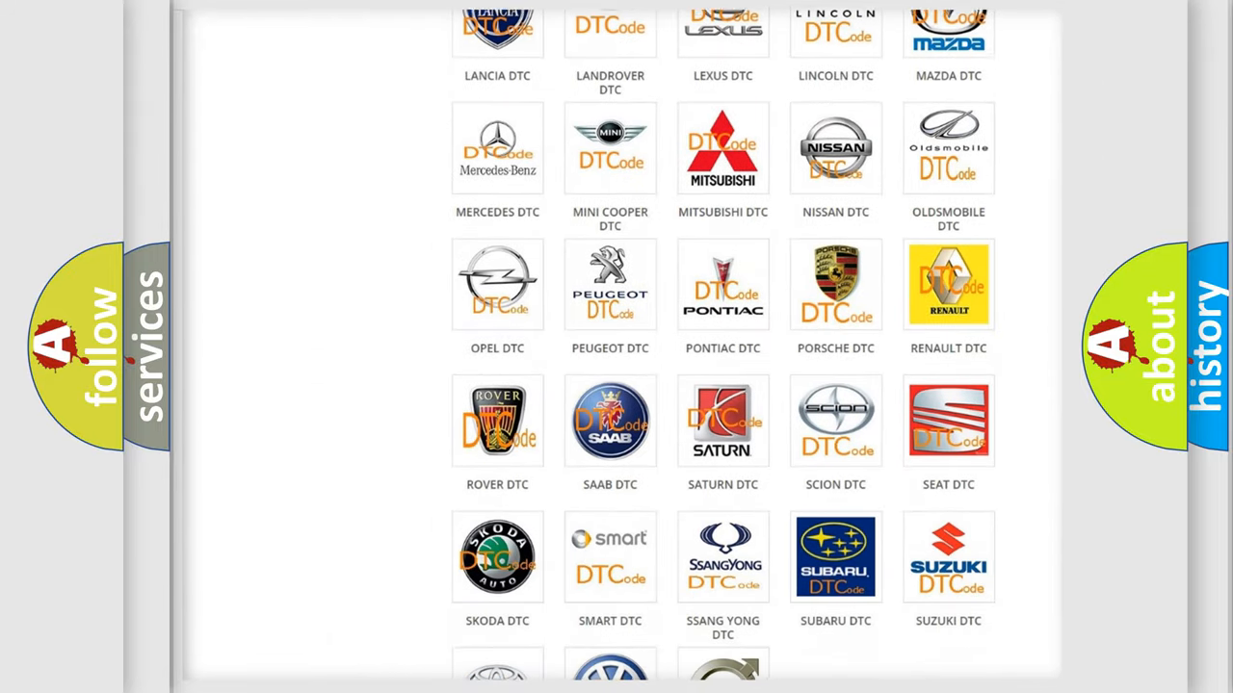
{"action": "scroll", "scroll_direction": "down", "scroll_amount": 3}
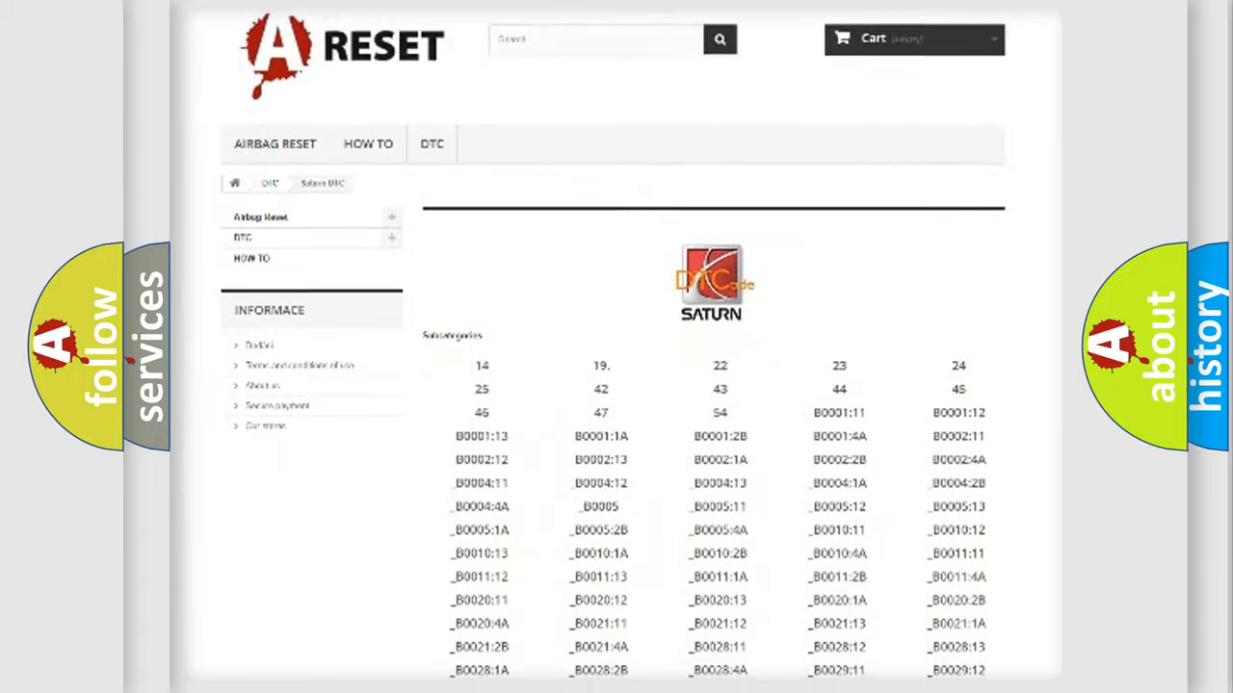
{"action": "scroll", "scroll_direction": "down", "scroll_amount": 3}
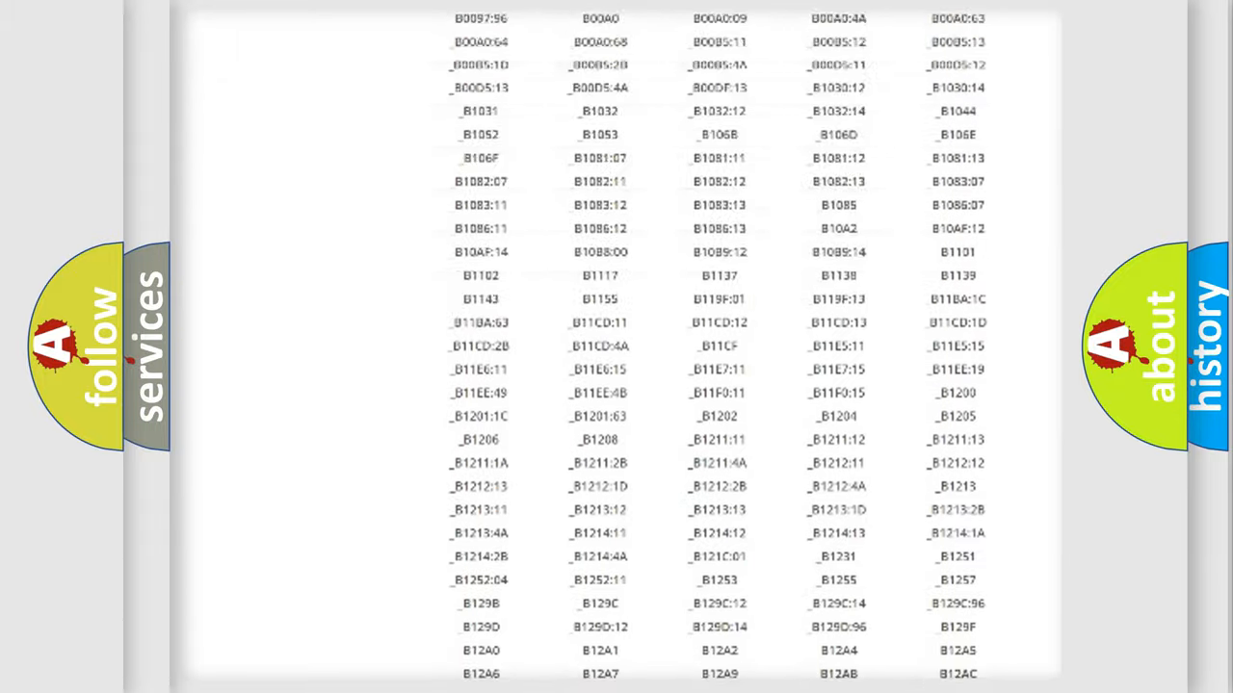
{"action": "scroll", "scroll_direction": "up", "scroll_amount": 3}
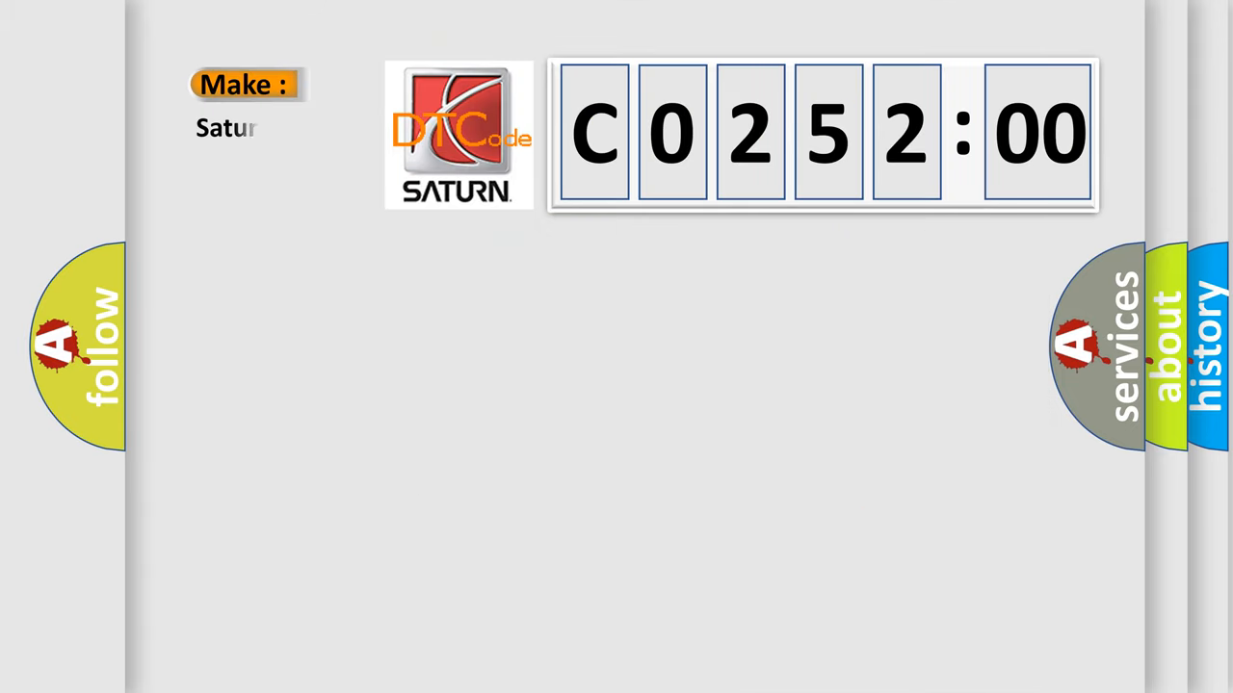
{"action": "type", "text": "n"}
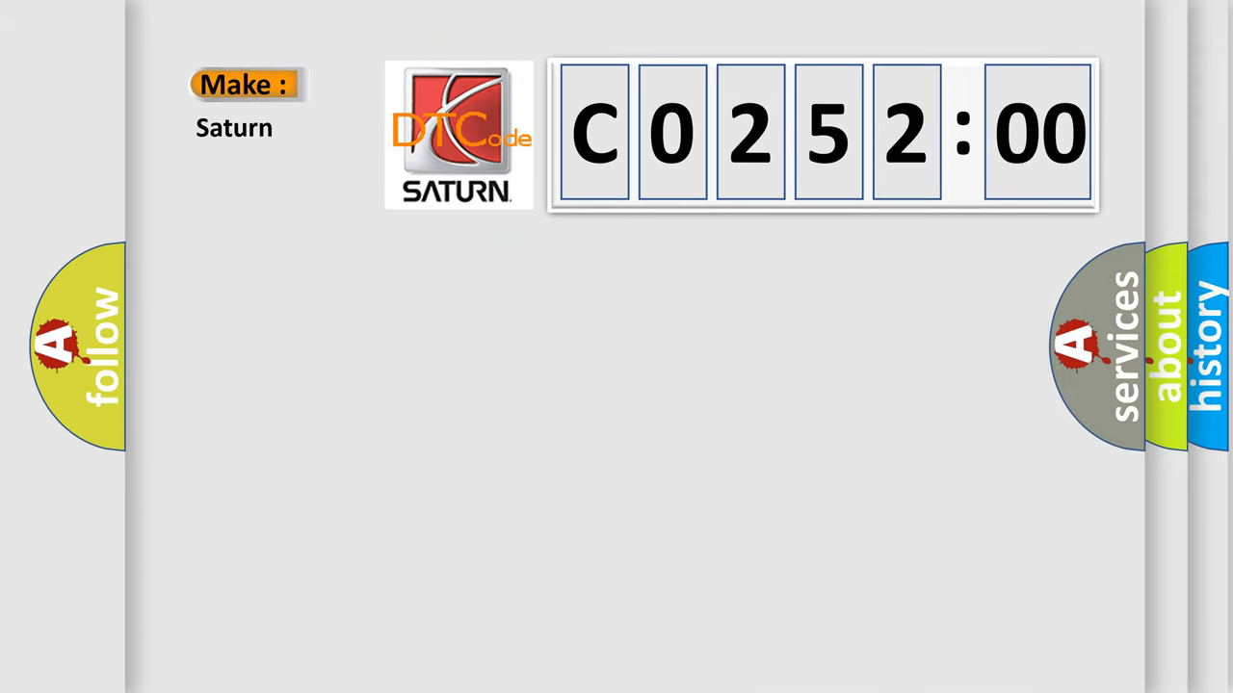